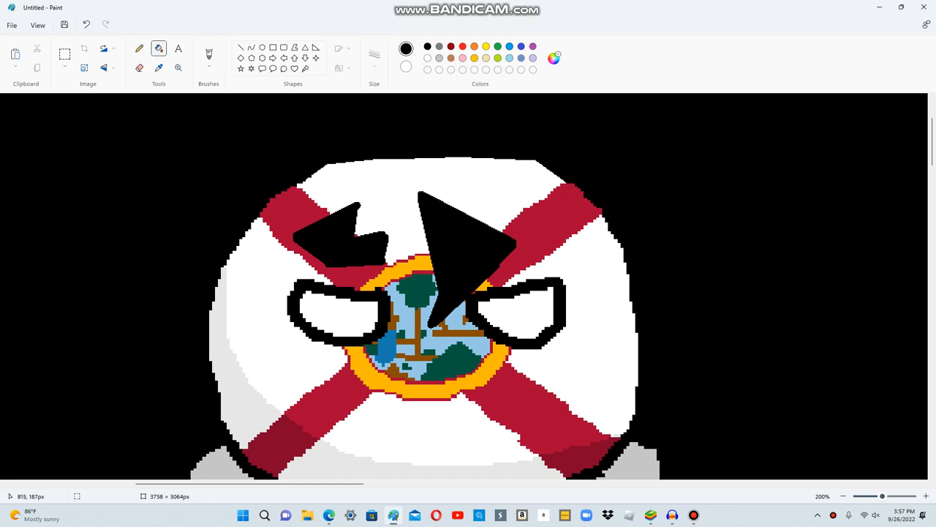
- Choose the Line shape to draw the black angular mouth below the angry eyes
left_click(139, 48)
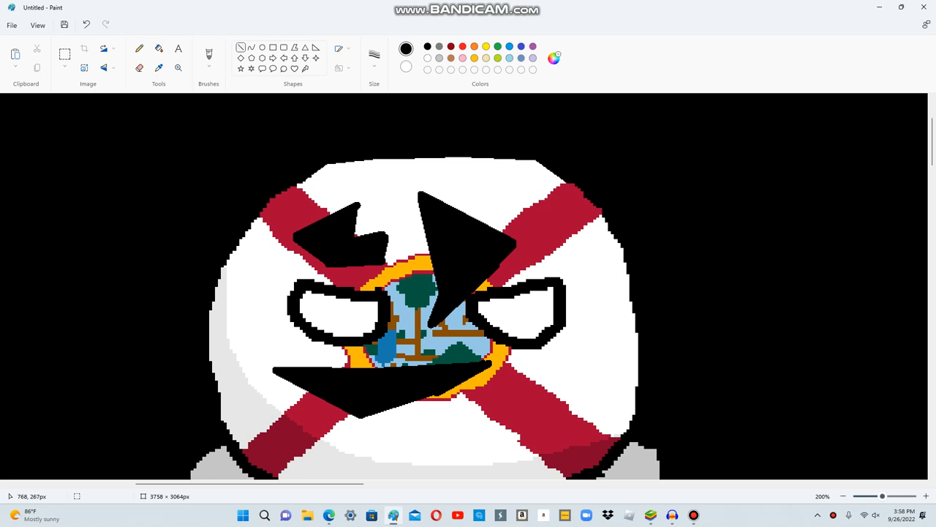
- Draw a red line across the left part of the black mouth
left_click(462, 46)
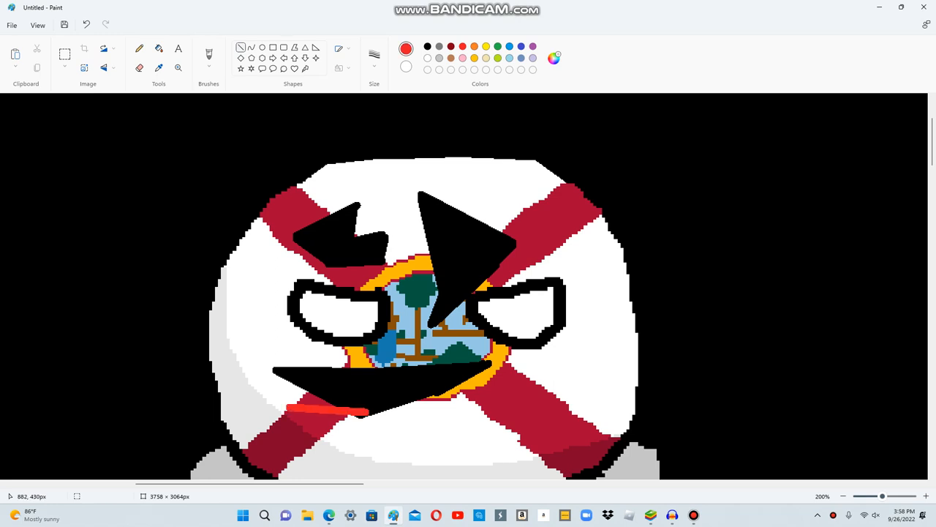
left_click_drag(293, 411, 373, 408)
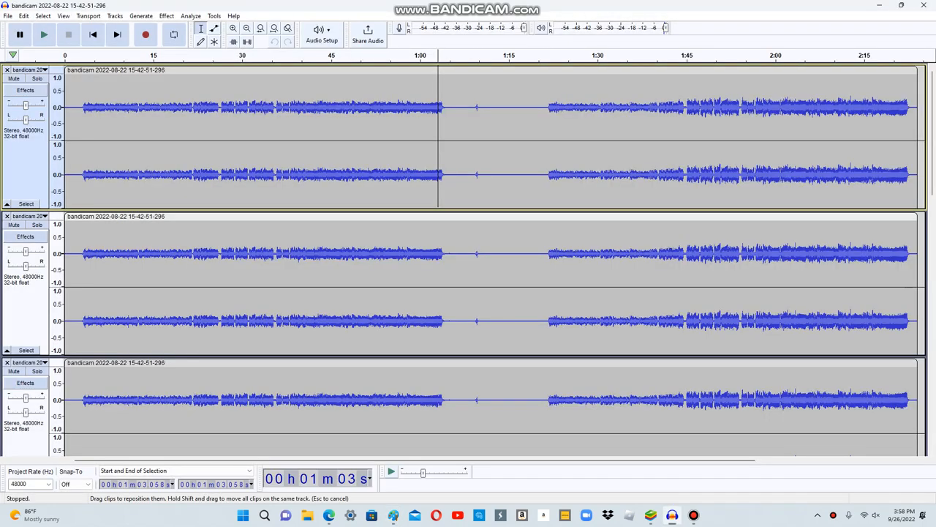
- Play the three-track recorded project audio from the transport toolbar
scroll("down", 3)
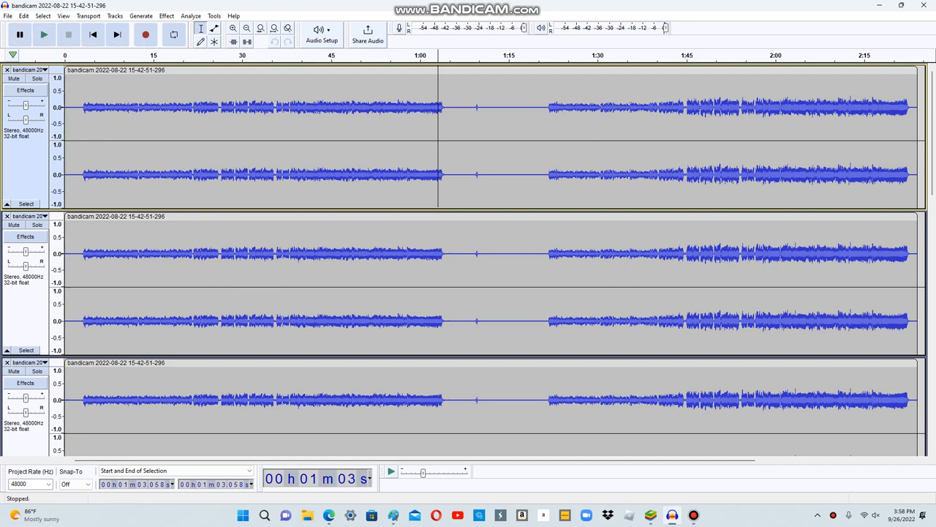
mouse_move(92, 34)
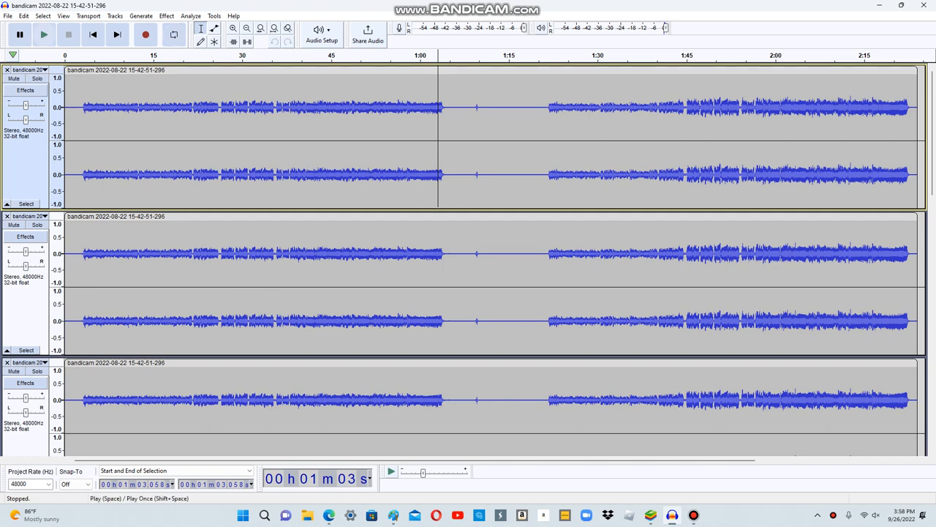
left_click(44, 35)
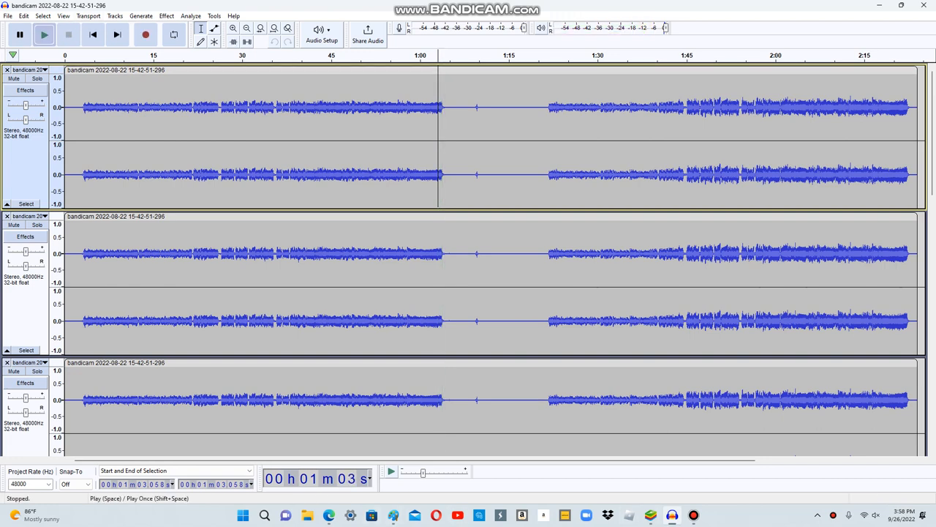
left_click(43, 34)
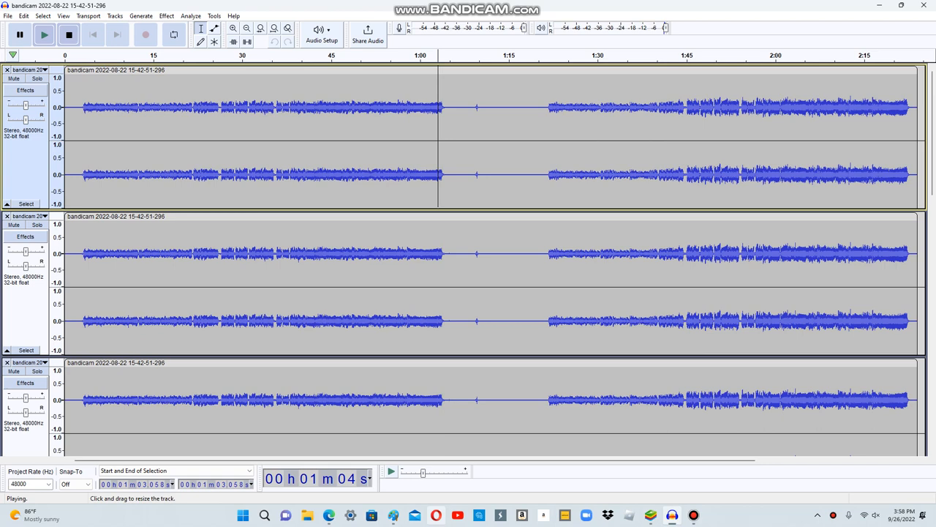
left_click(68, 34)
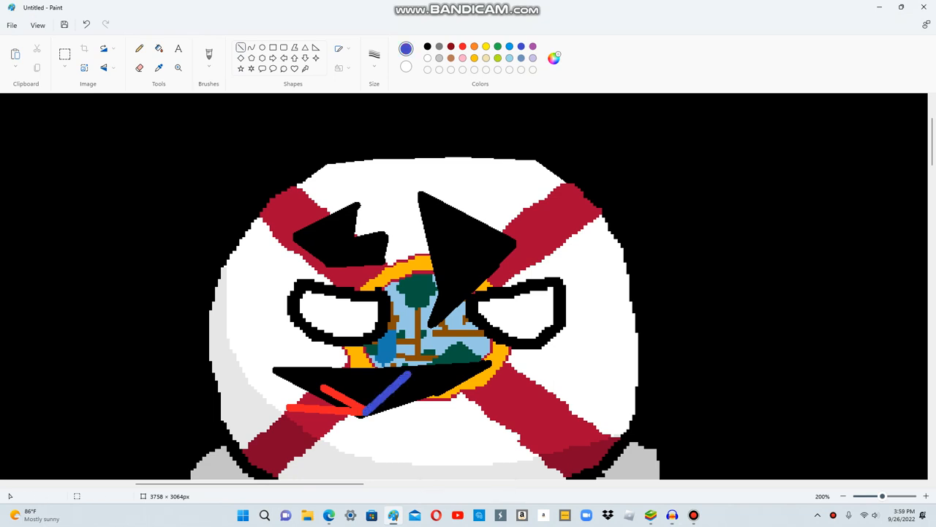
- Switch to yellow for the short stroke extending from the blue line
left_click(486, 46)
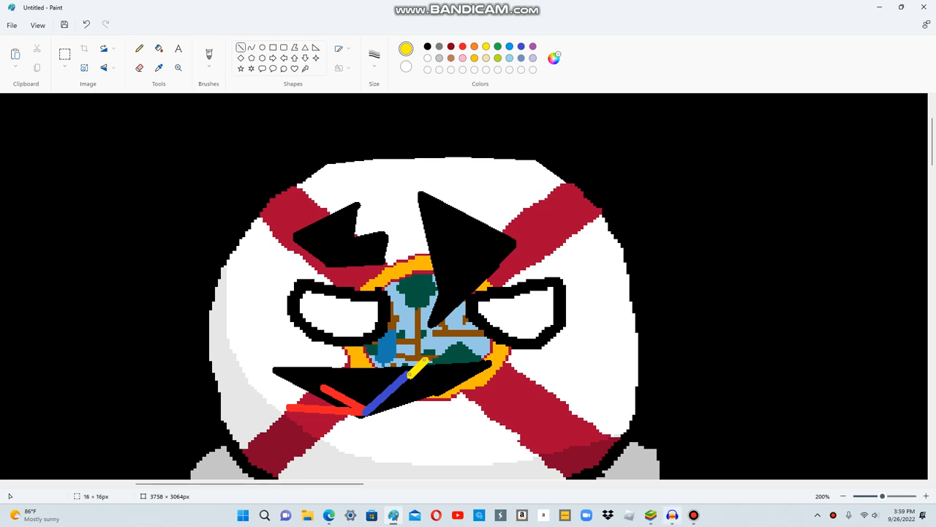